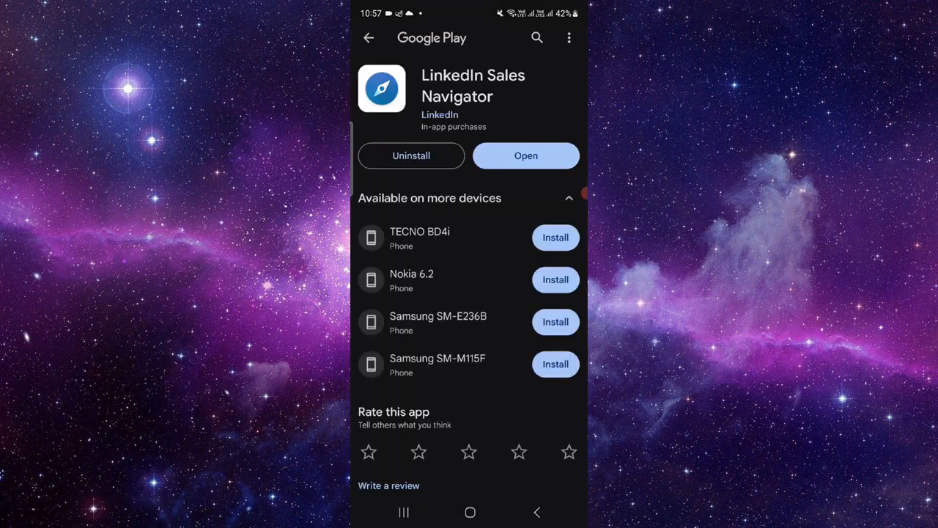
Step: Uninstall LinkedIn Sales Navigator, confirm the removal, and return to the home screen
{"action": "left_click", "coordinate": [411, 155]}
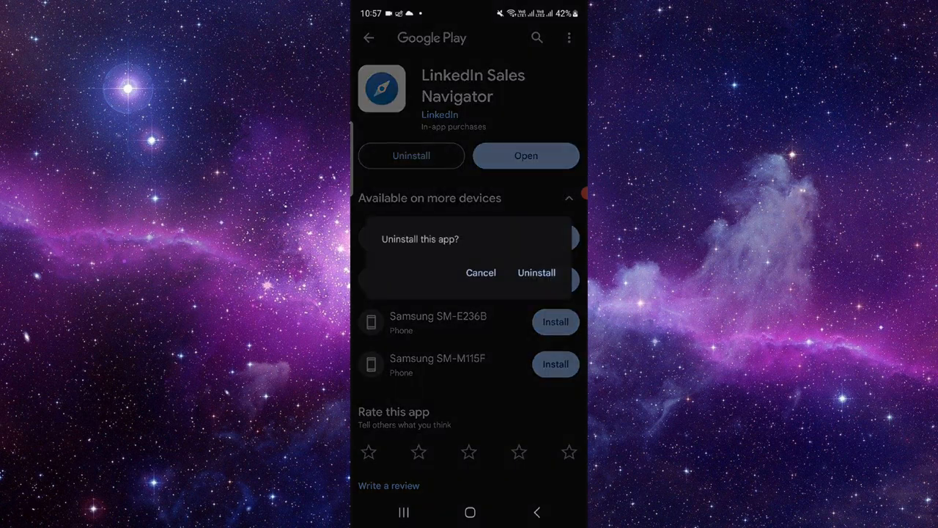
{"action": "left_click", "coordinate": [537, 273]}
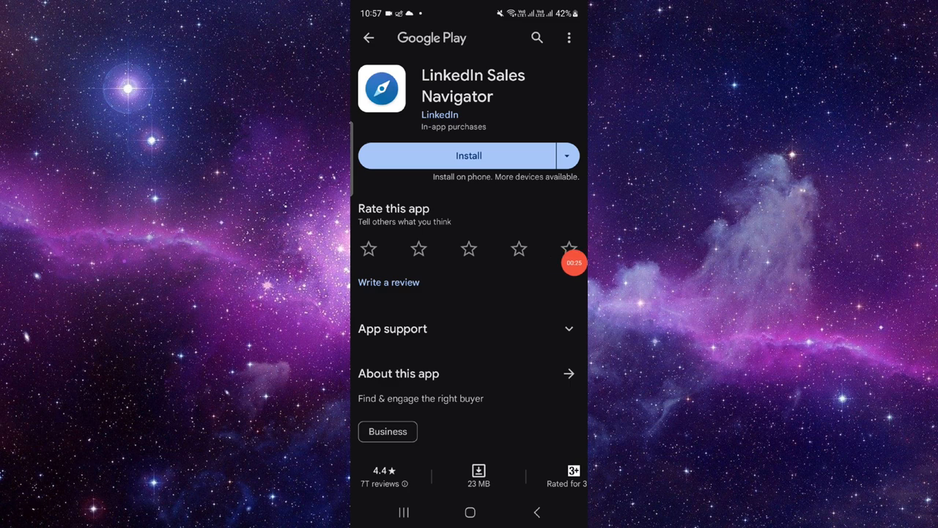
{"action": "left_click", "coordinate": [470, 512]}
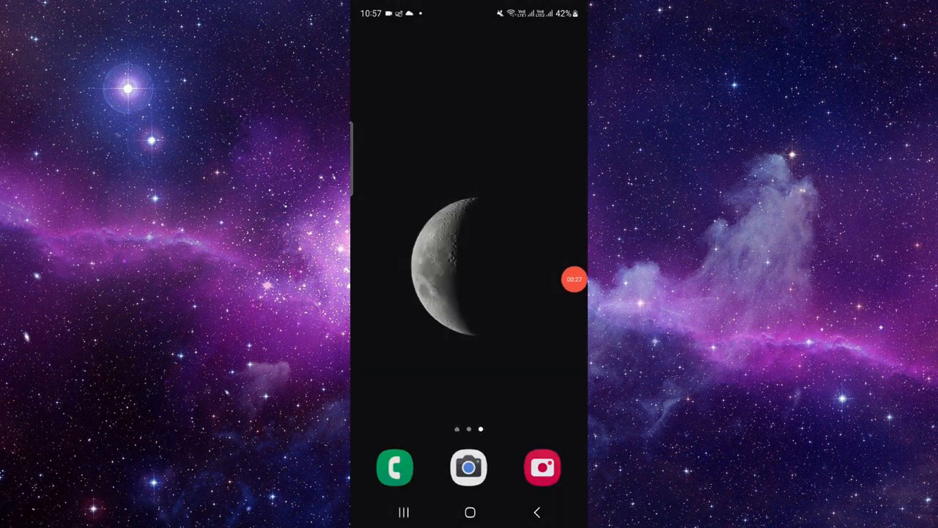